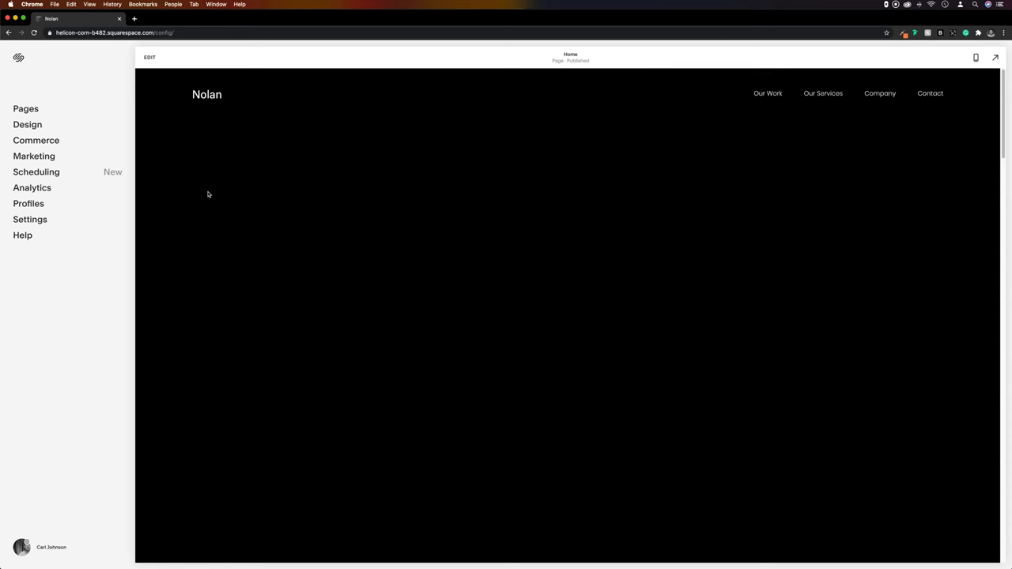
Step: Paste the makeSpans letter-splitting script into the Advanced Footer code injection and save it
click(30, 219)
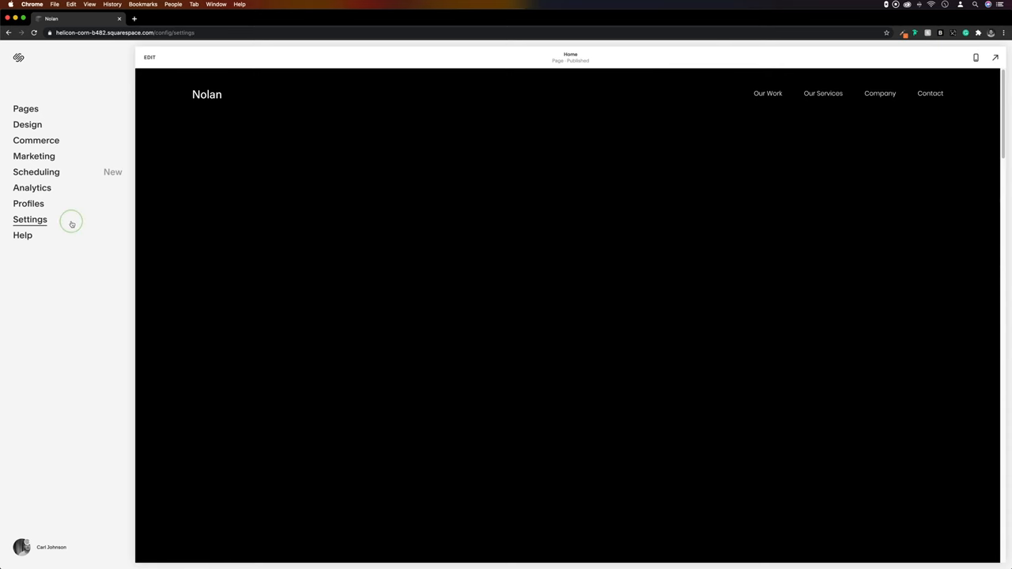
click(30, 219)
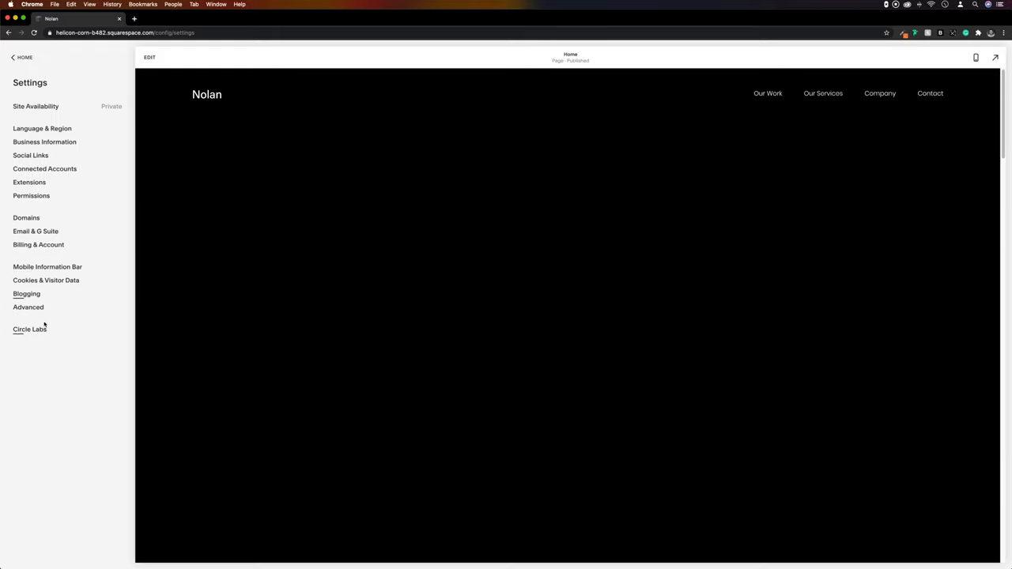
click(28, 306)
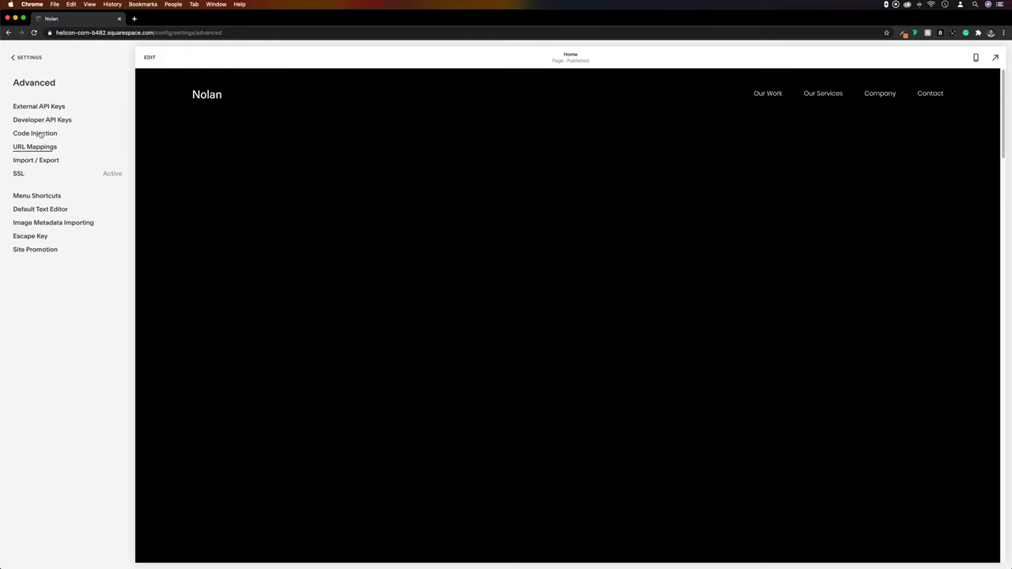
click(35, 133)
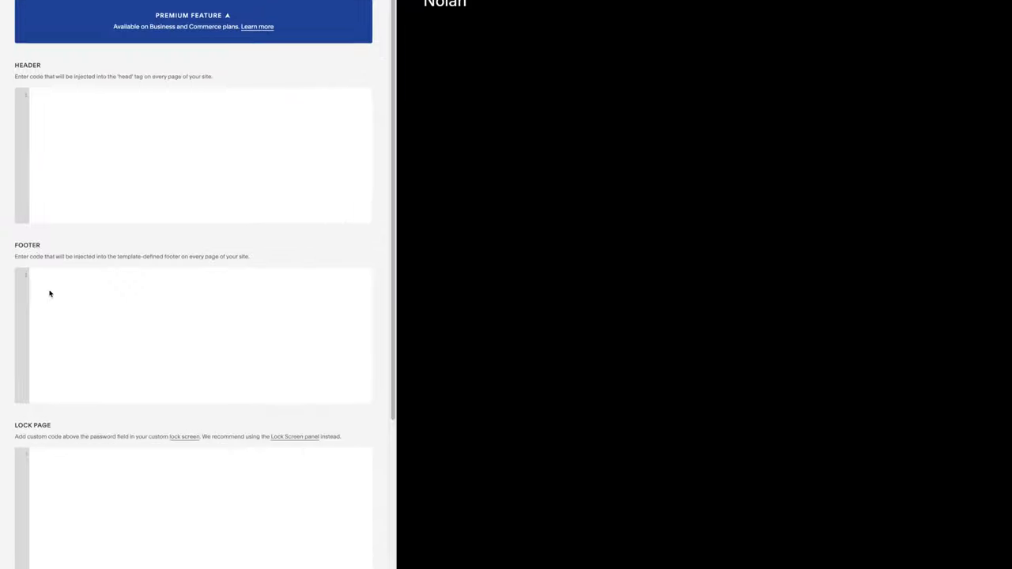
text(<script>)
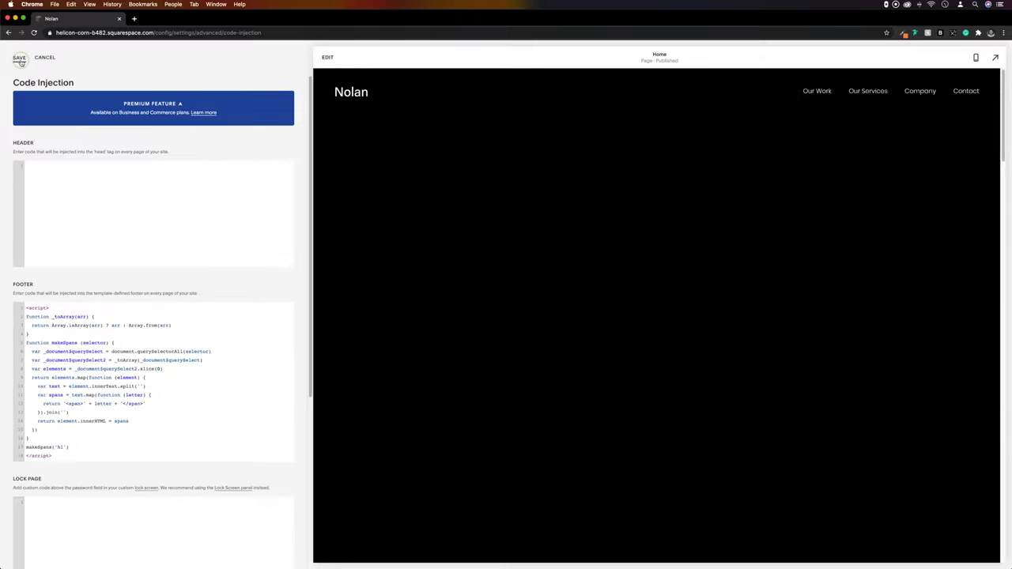
click(19, 57)
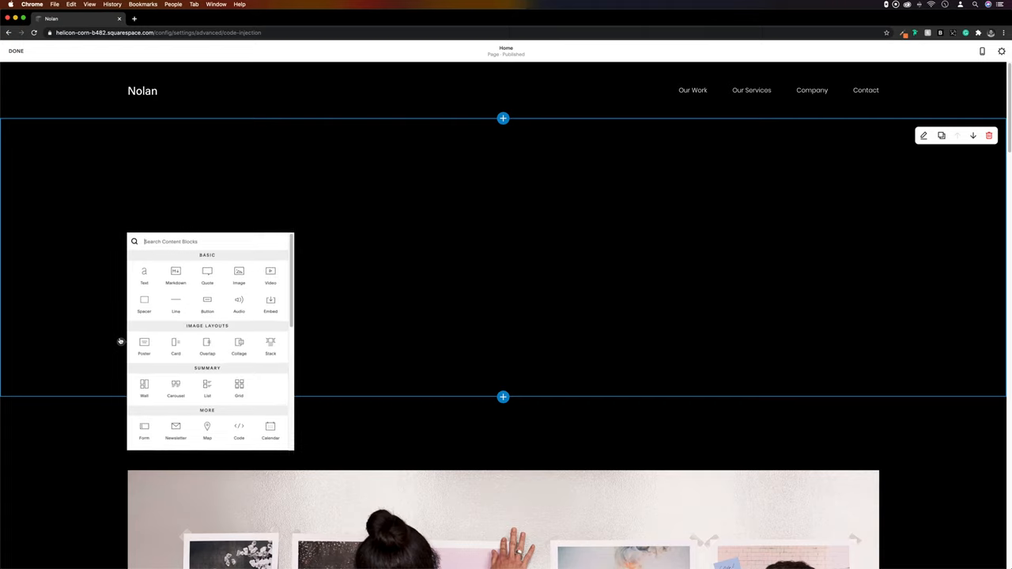
Step: Insert a Code block holding an h1 classed 'text-hover' with the Nolan & Co agency sentence
click(239, 430)
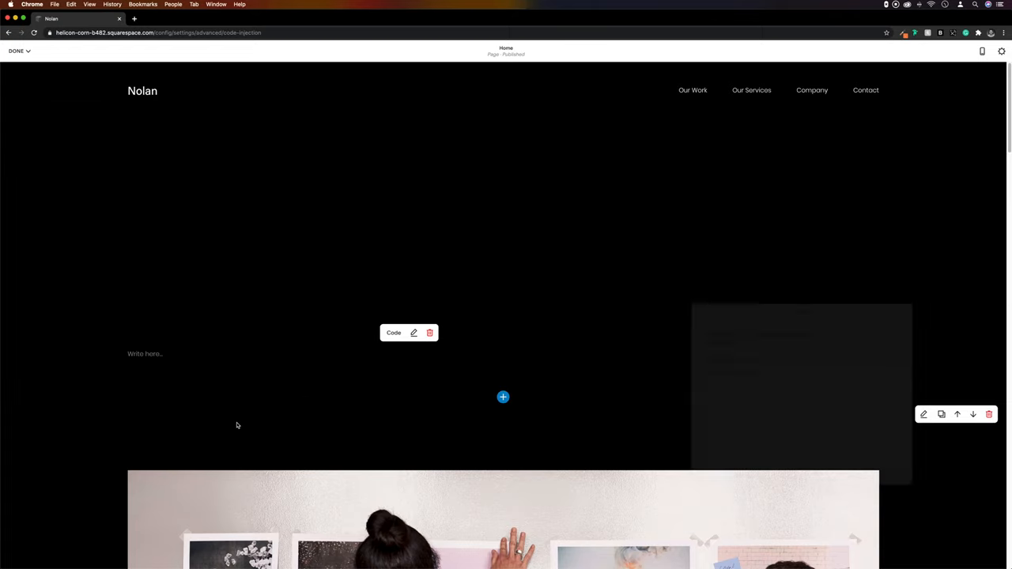
click(413, 332)
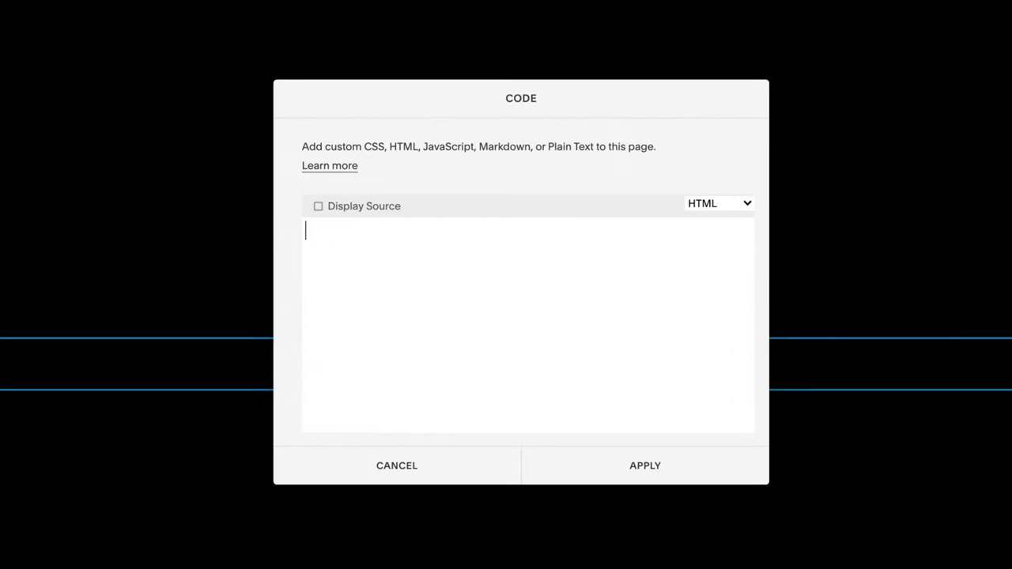
text(>)
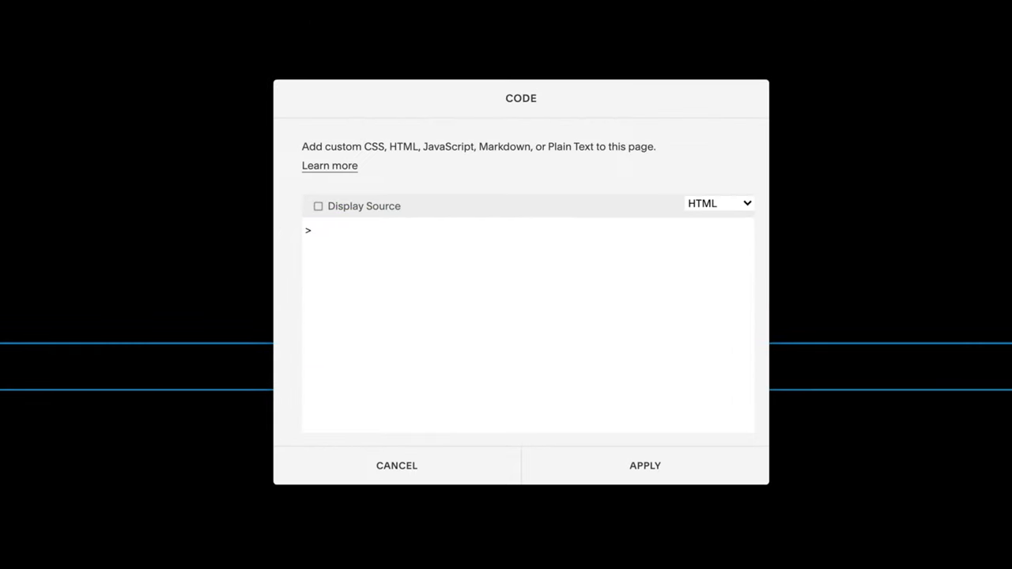
text(<)
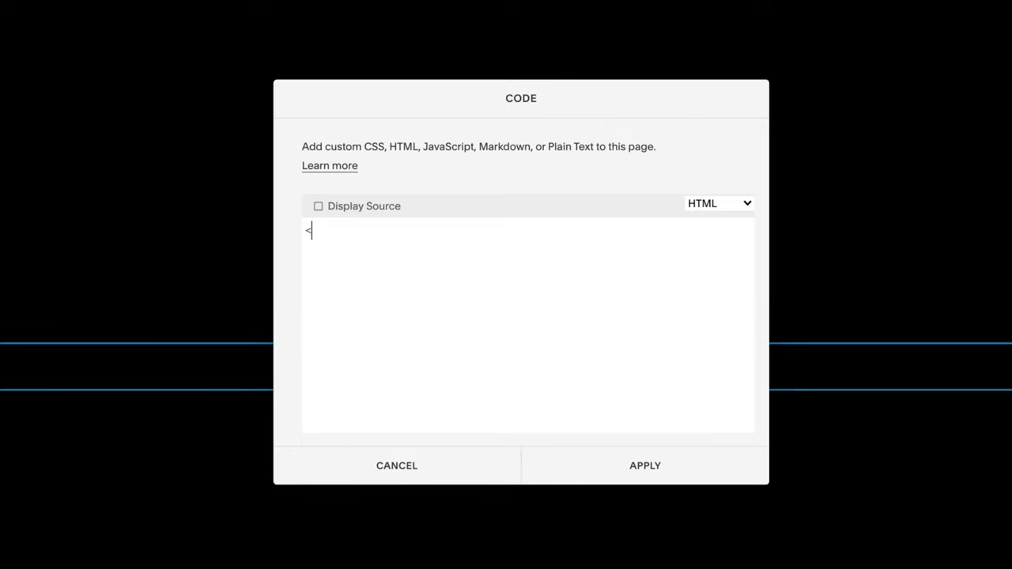
text(h1 cl)
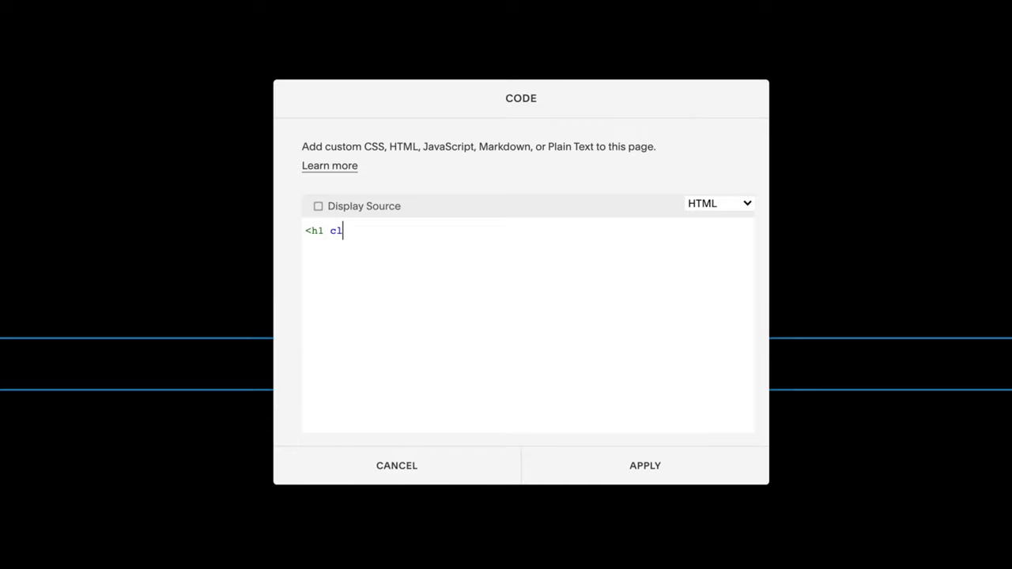
text(ass=")
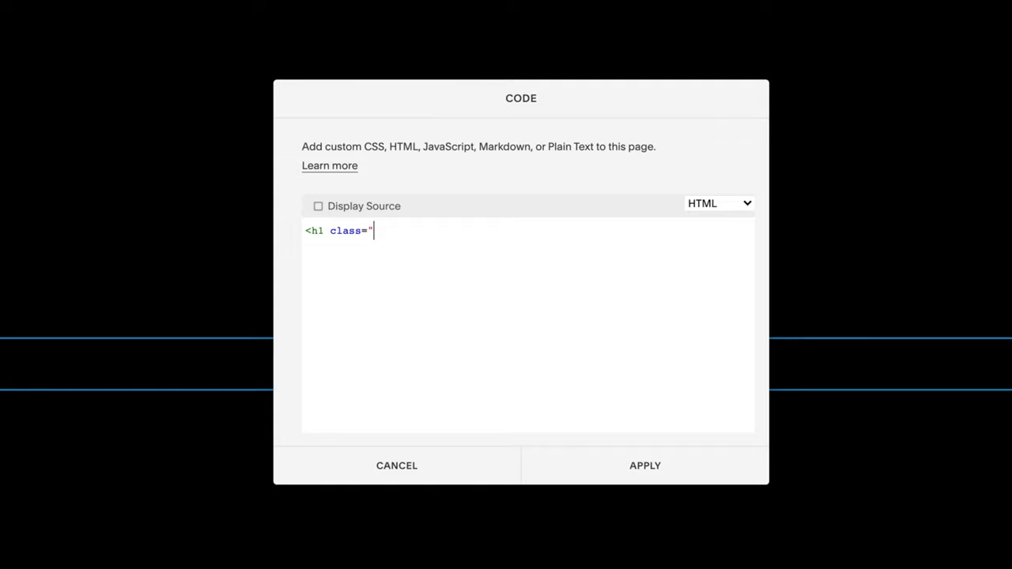
text(t)
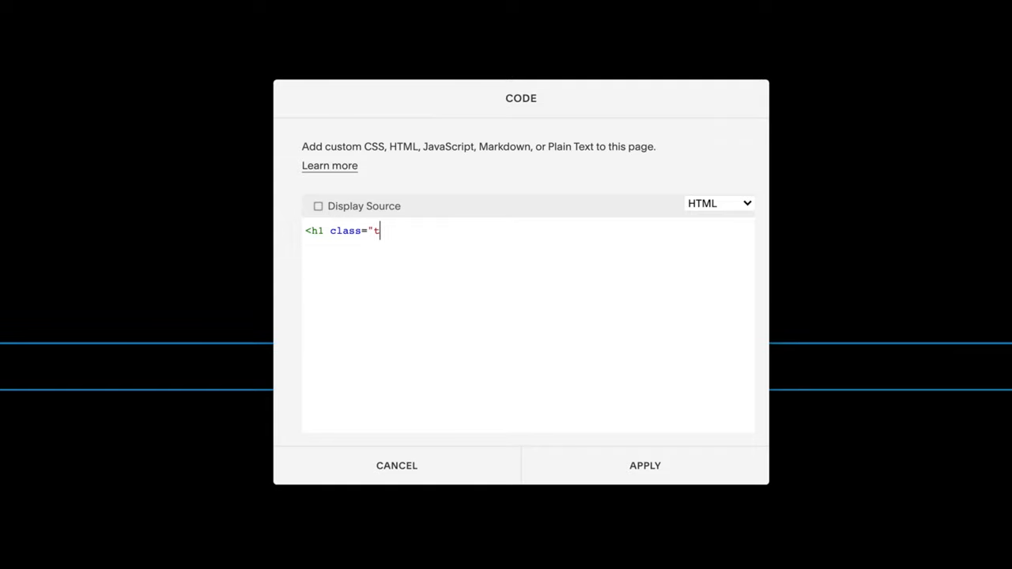
text(ext-h)
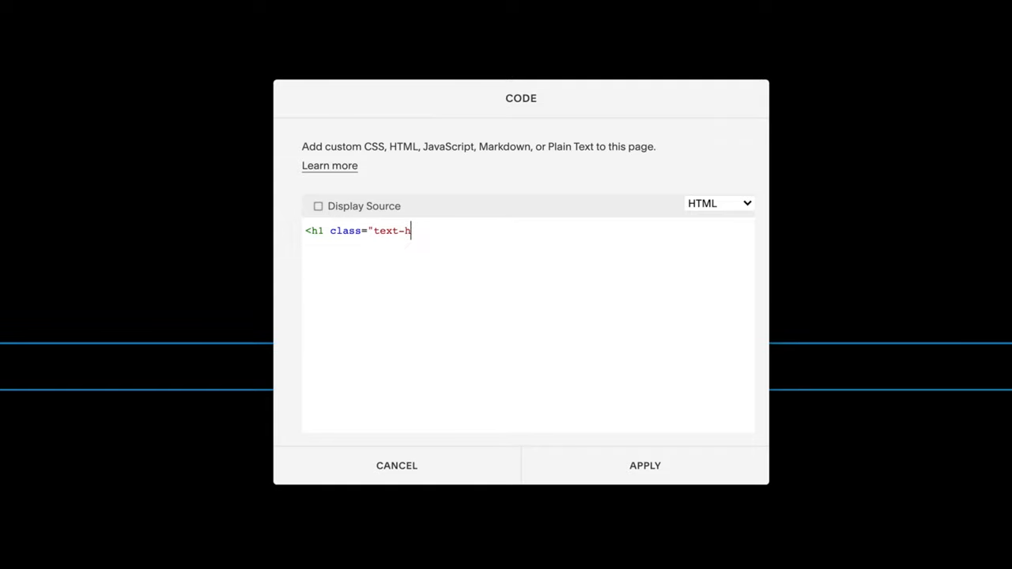
text(over">)
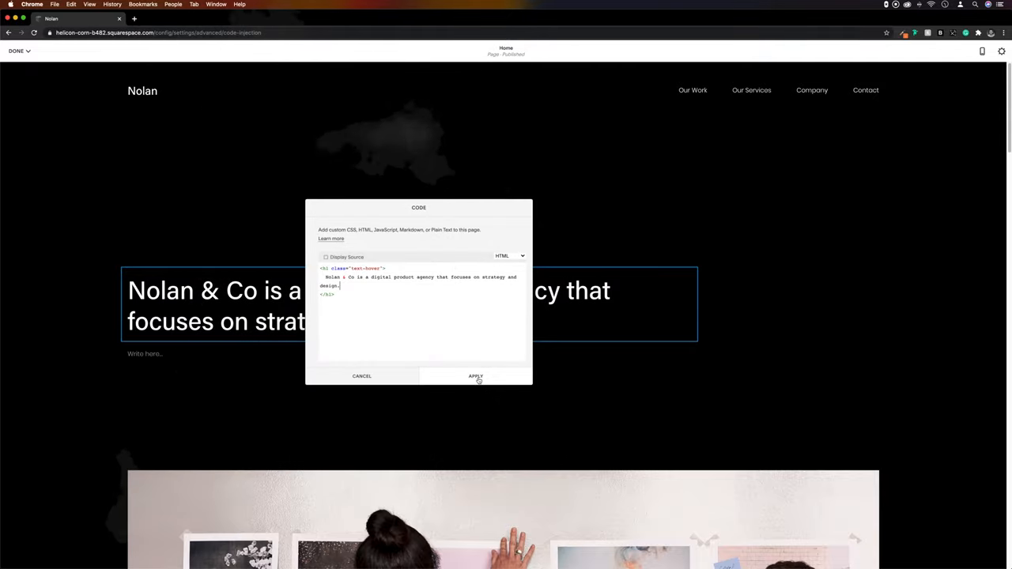
click(475, 376)
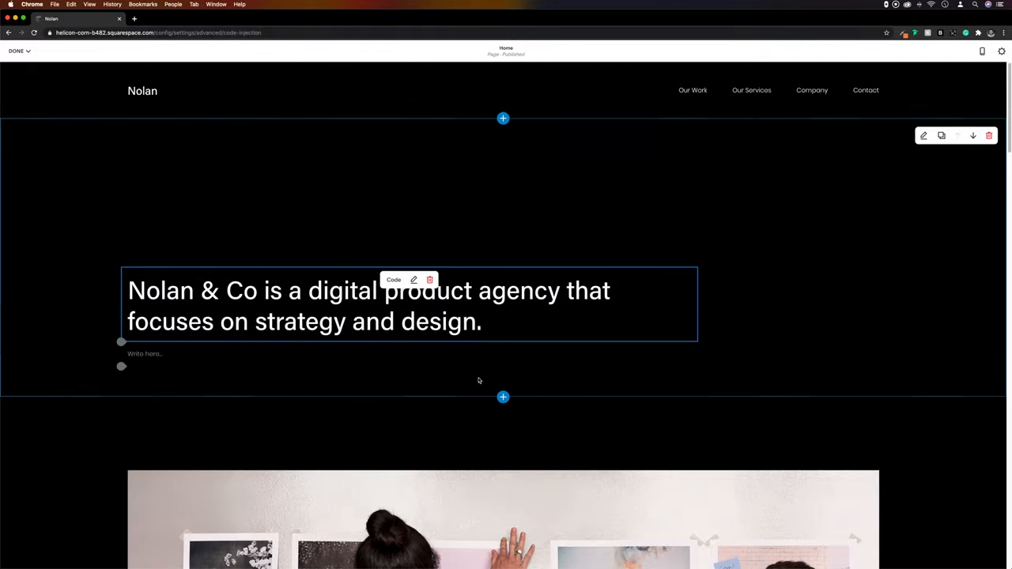
Step: Finish editing the homepage and navigate through Design to the Custom CSS editor
click(16, 50)
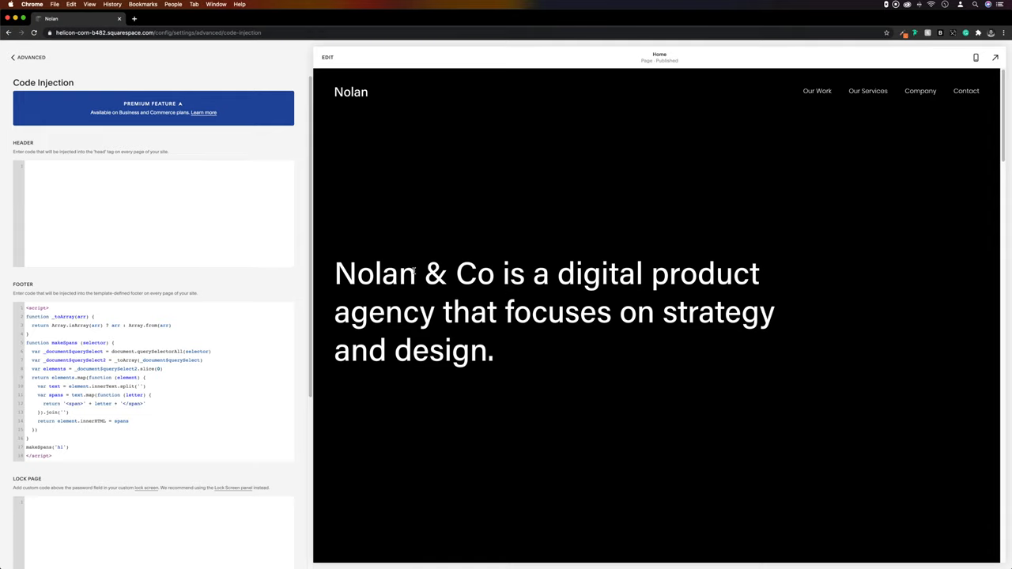
click(13, 57)
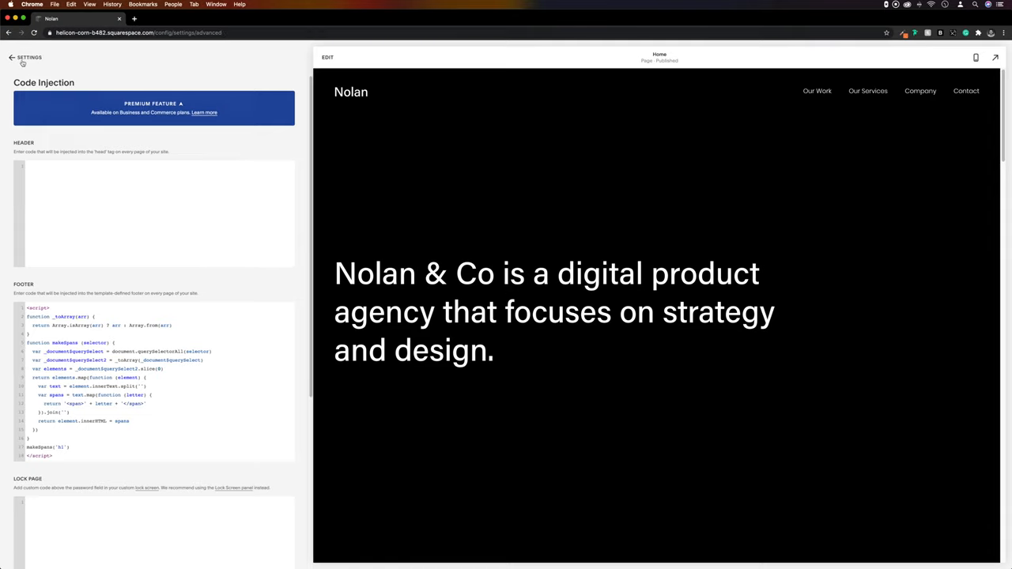
click(12, 57)
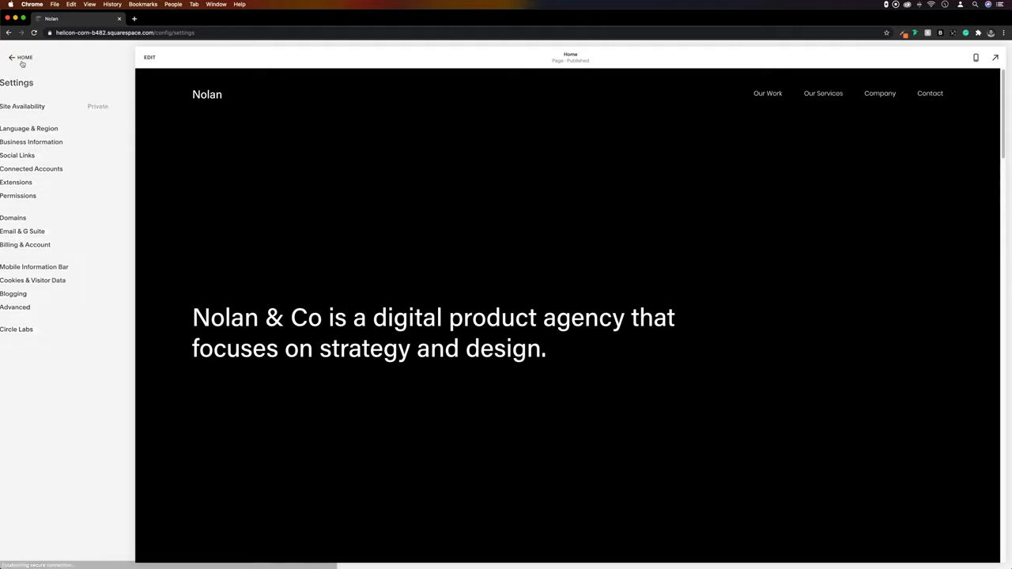
click(19, 57)
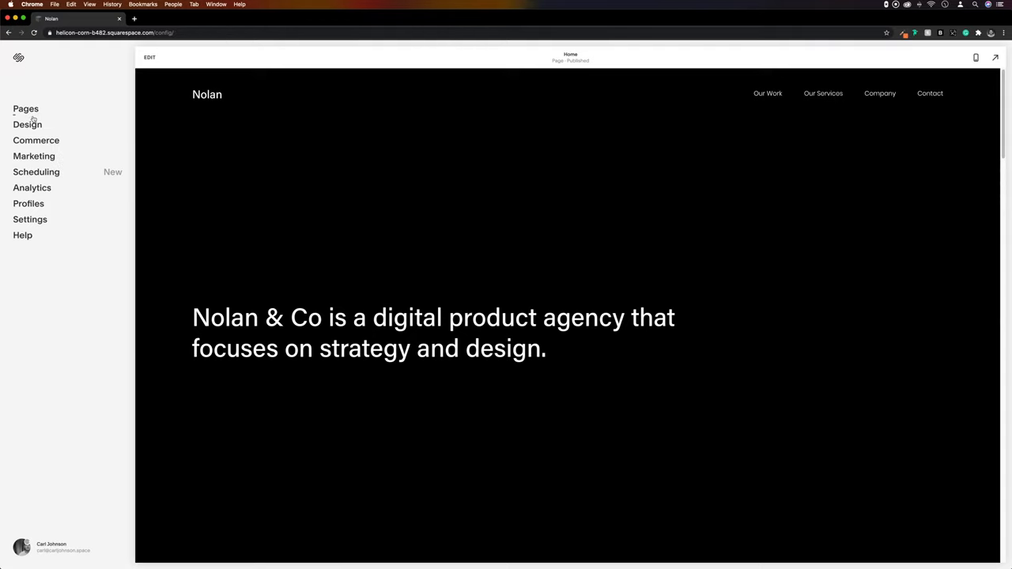
click(28, 124)
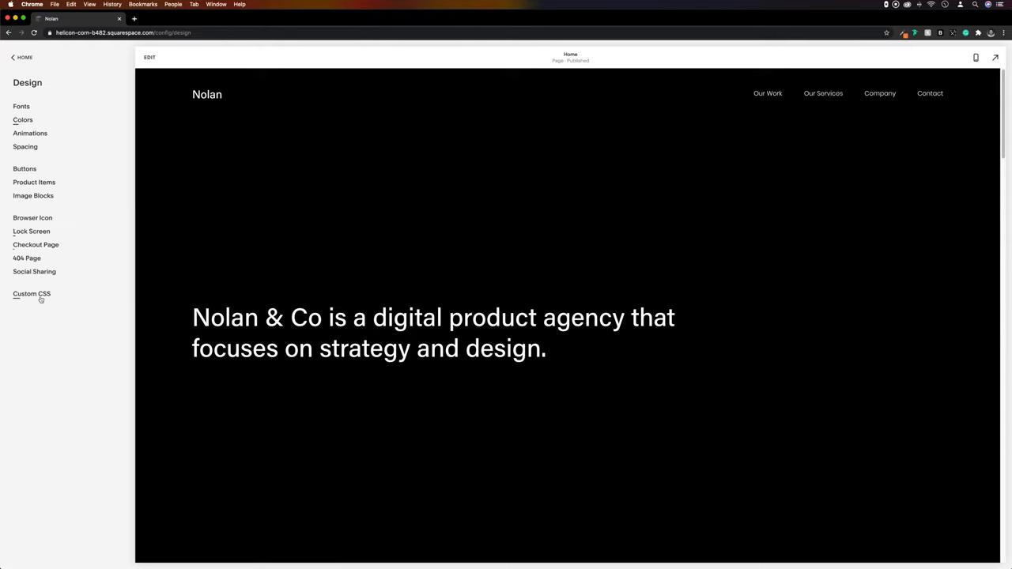
click(32, 294)
text(.)
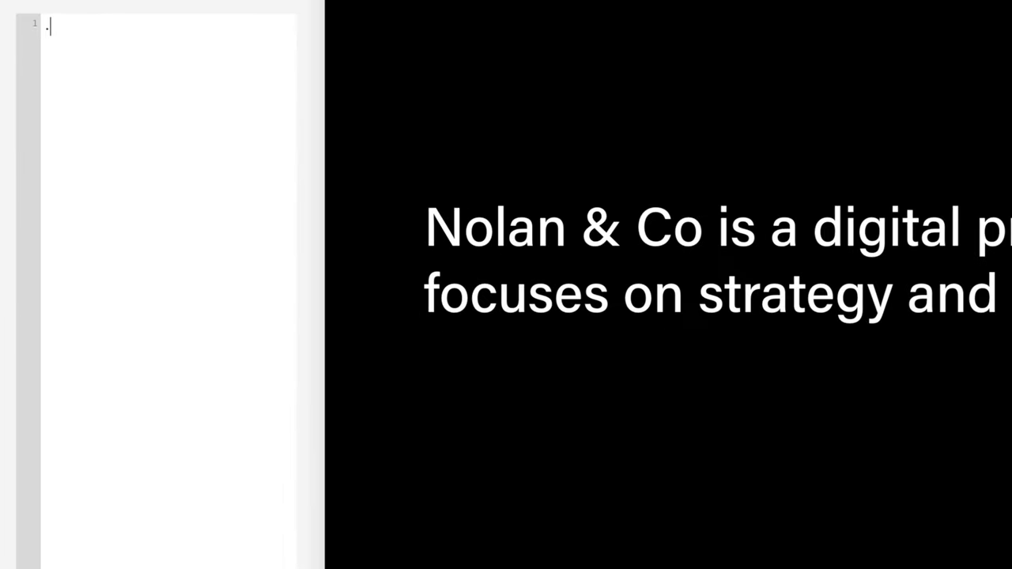
Step: Write a .text-hover span CSS rule with a 3s colour transition
text(text)
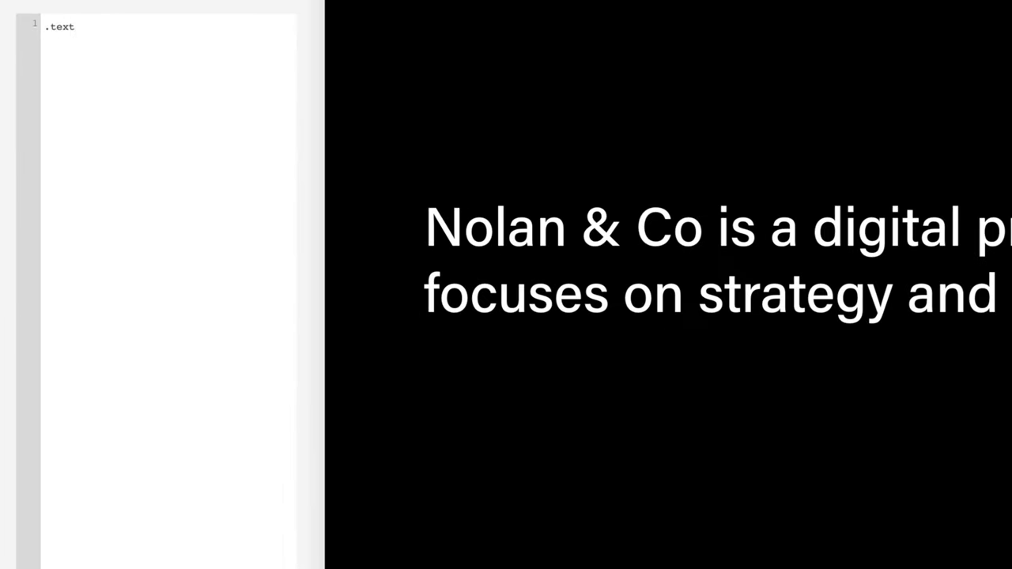
text(-ho)
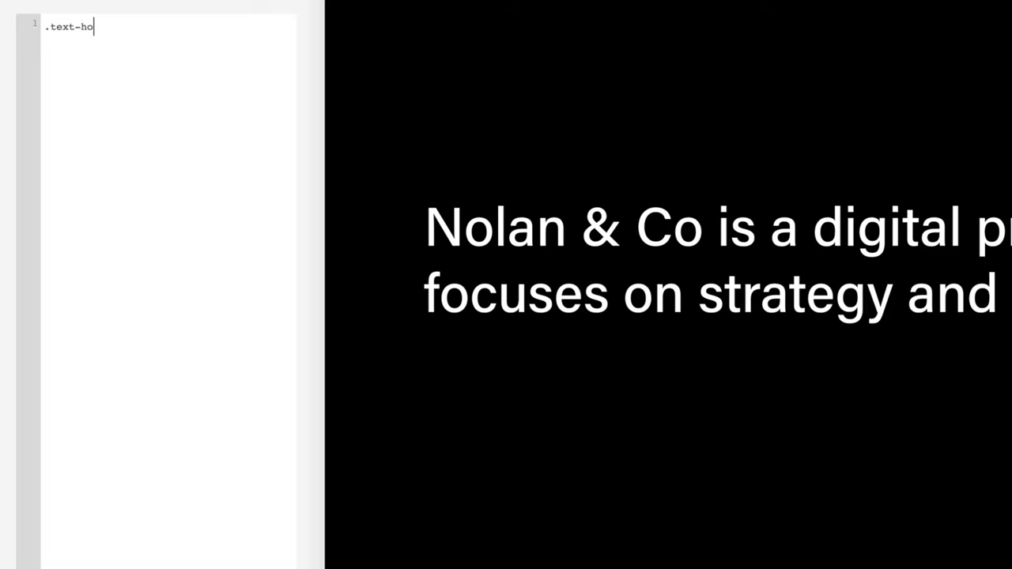
text(ver)
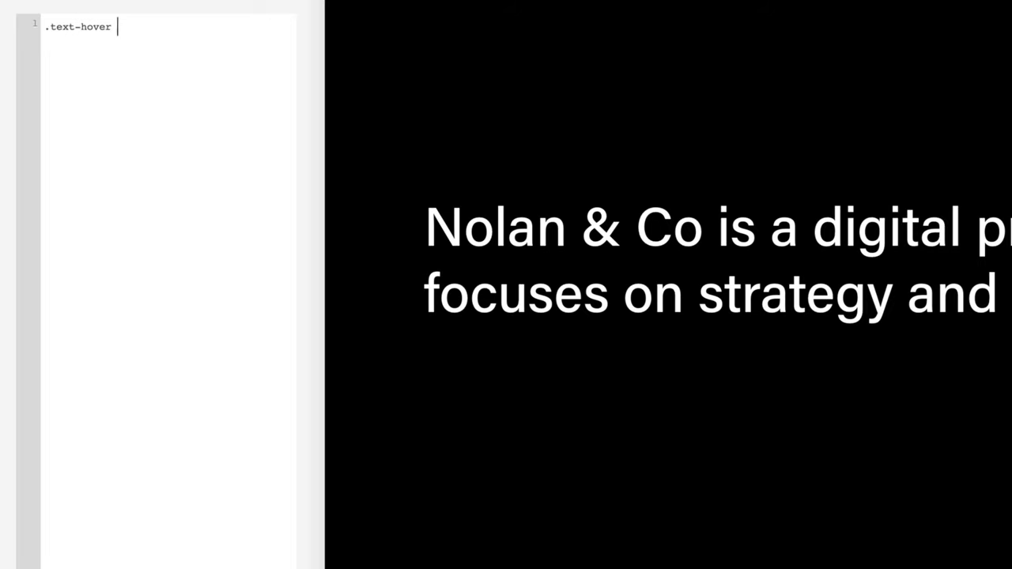
text(span)
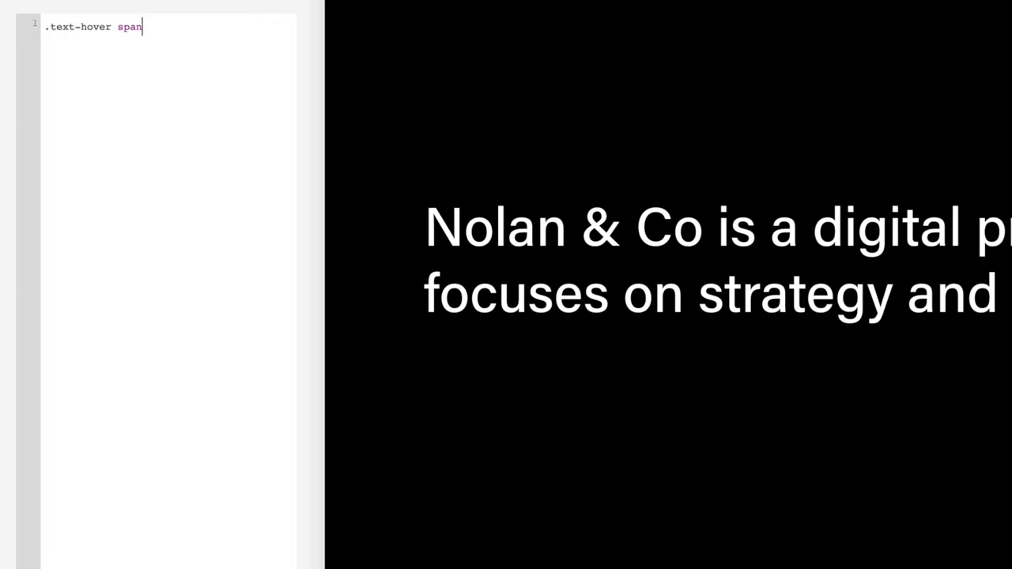
text({})
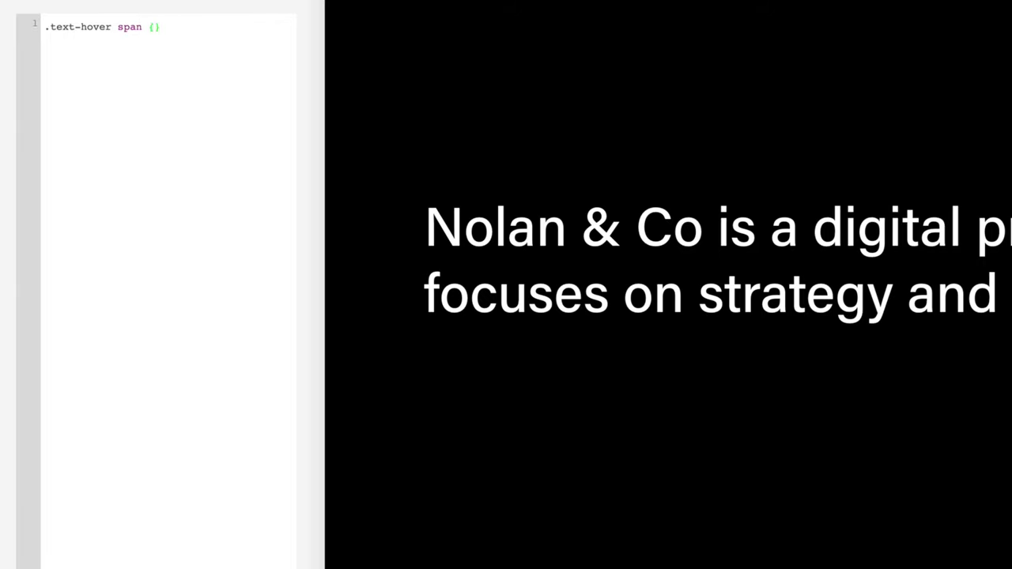
text(transition: co)
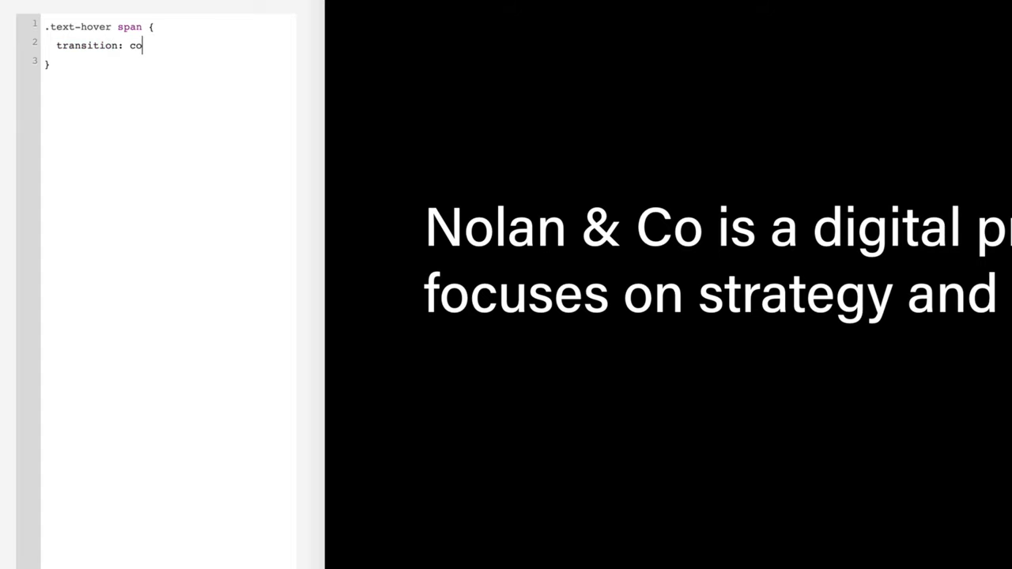
text(lor)
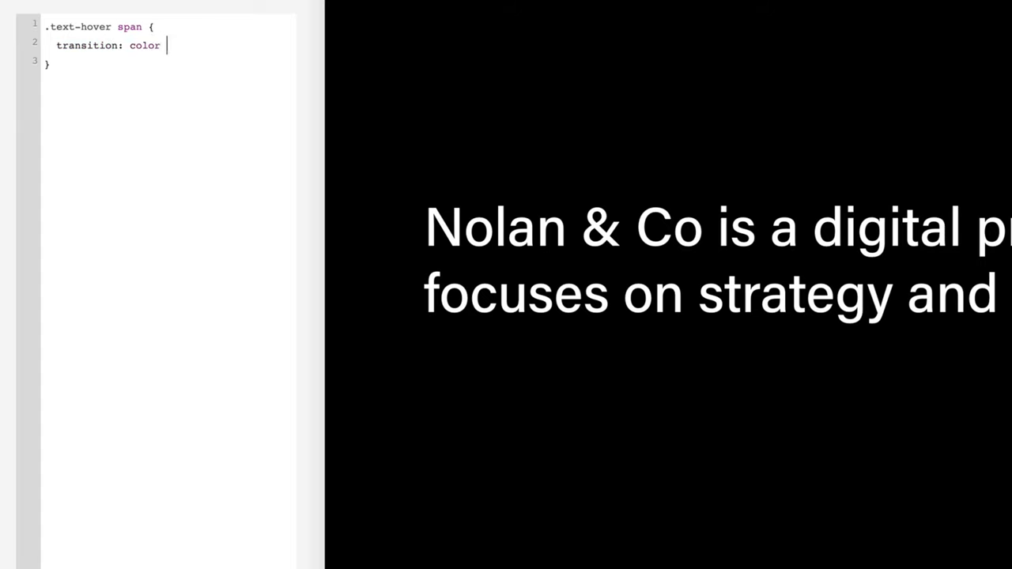
text(3s;)
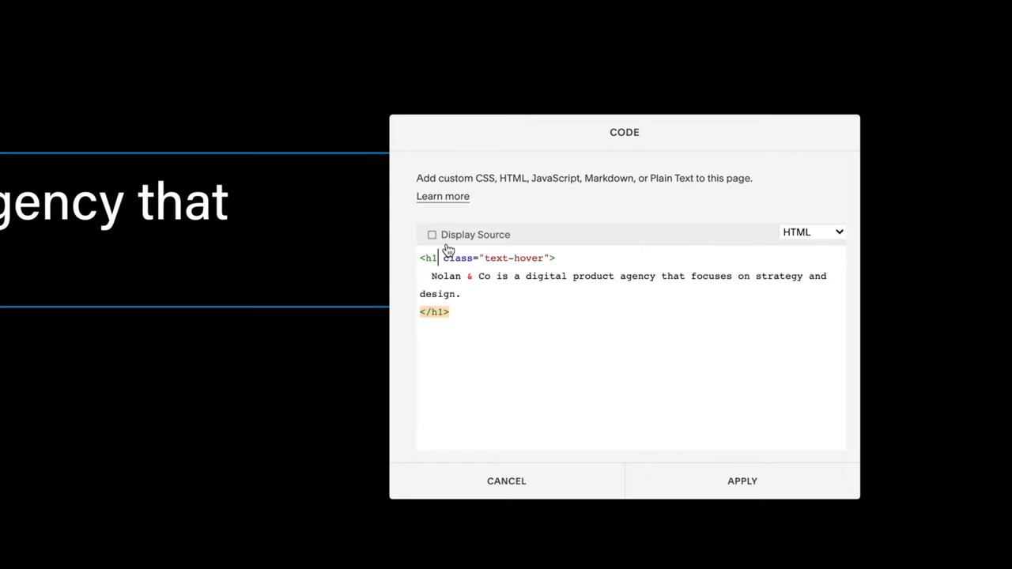
Step: Change the heading's h1 tags to h2 in the Code block and apply
text(2)
click(435, 311)
text(2)
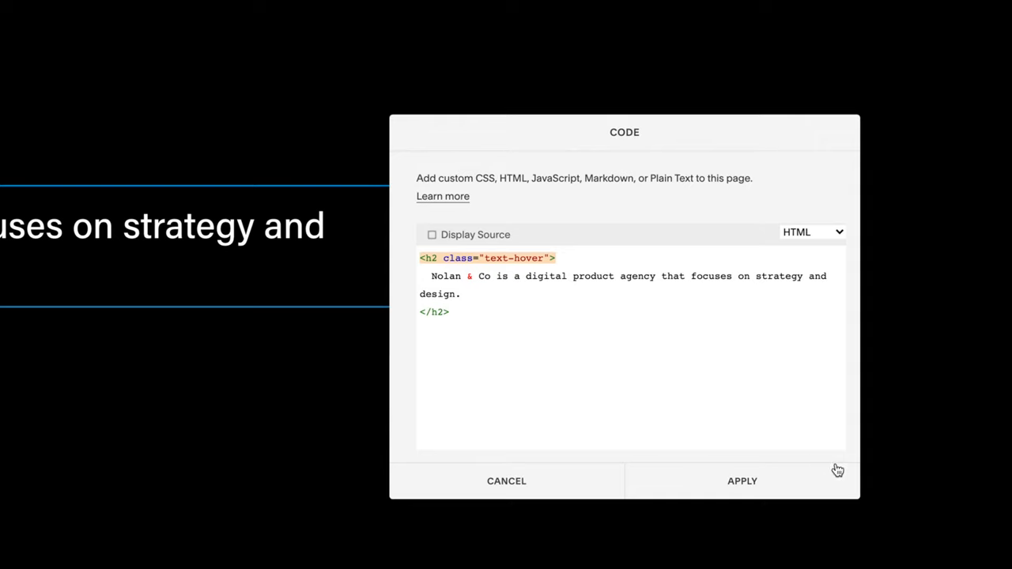
click(742, 481)
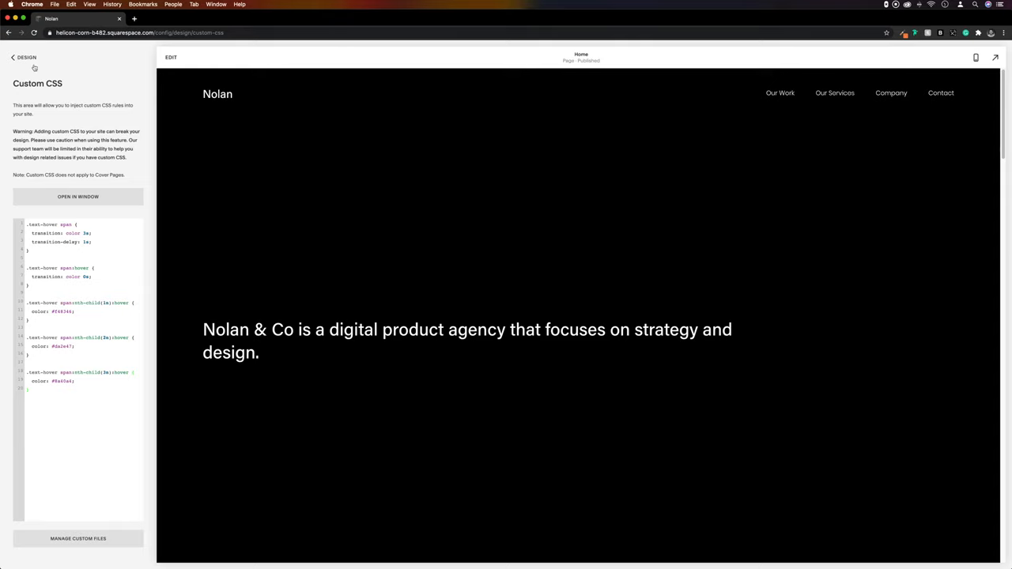
Step: Change makeSpans('h1') to makeSpans('h2') in the Footer code injection and save
click(12, 57)
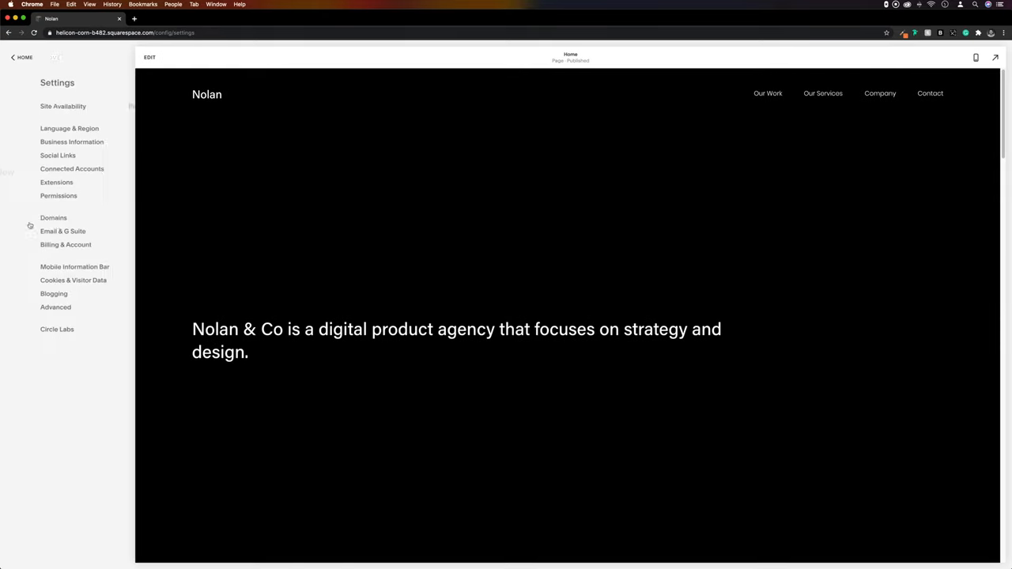
click(55, 306)
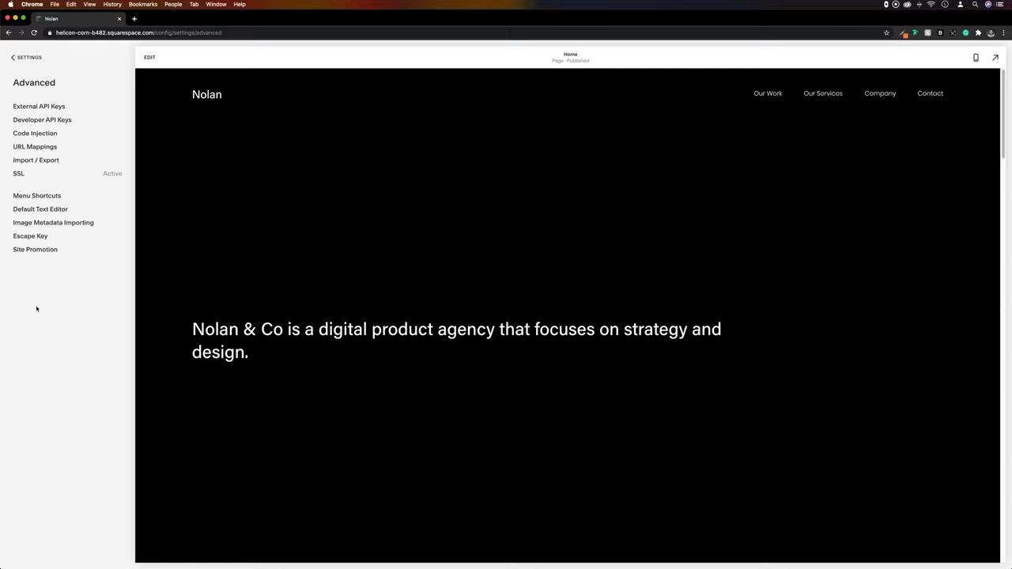
click(35, 133)
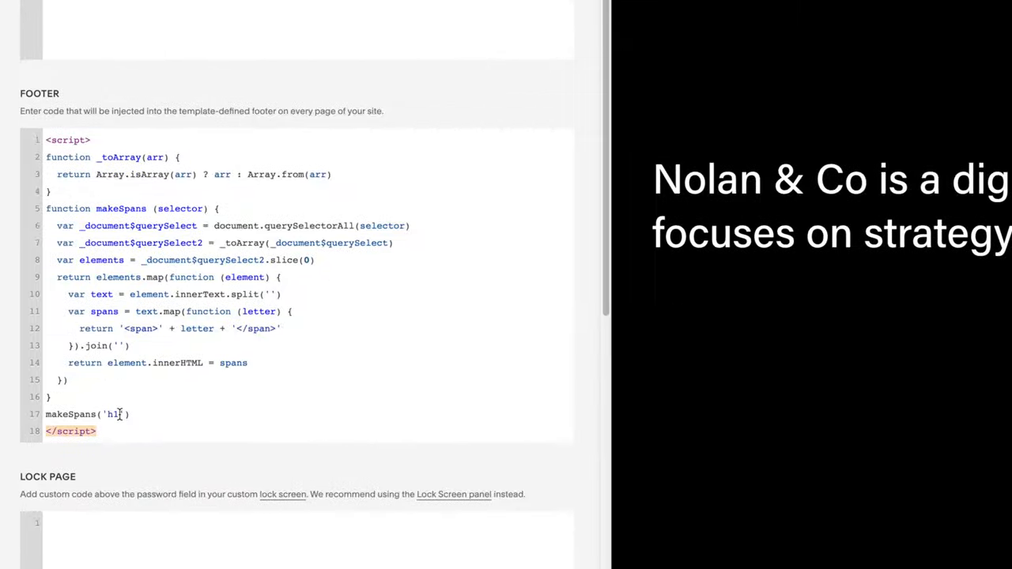
text(2)
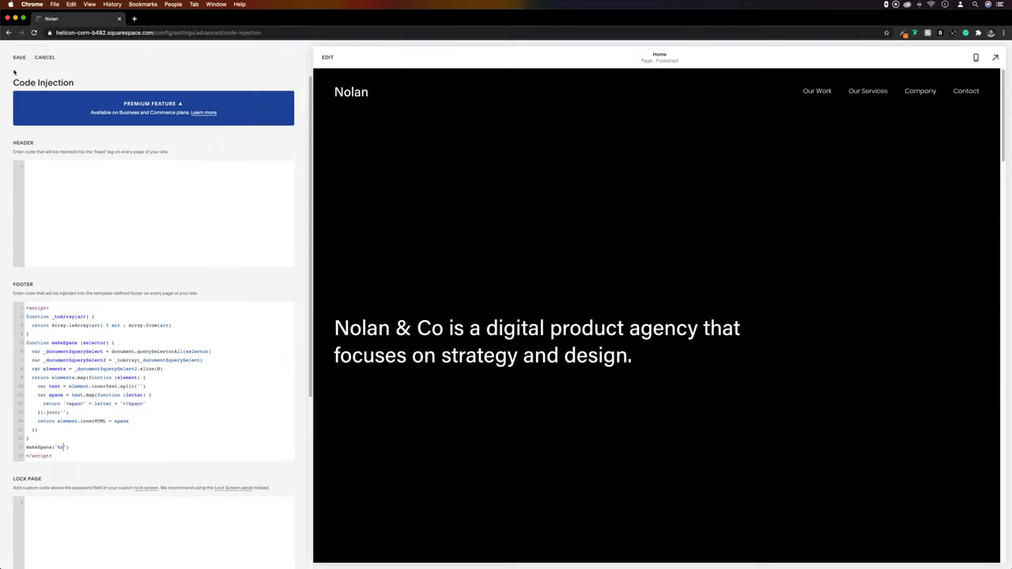
click(19, 56)
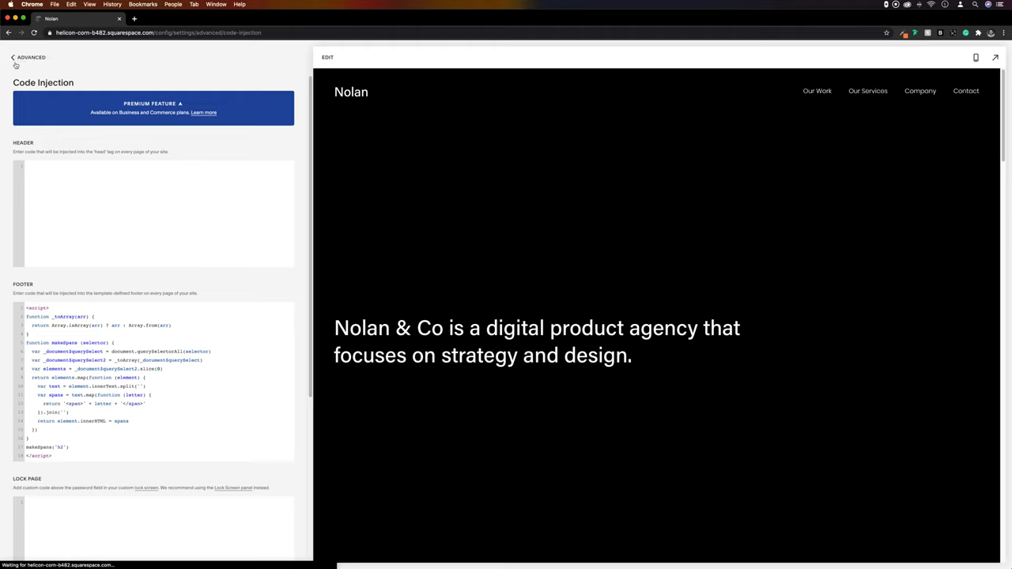